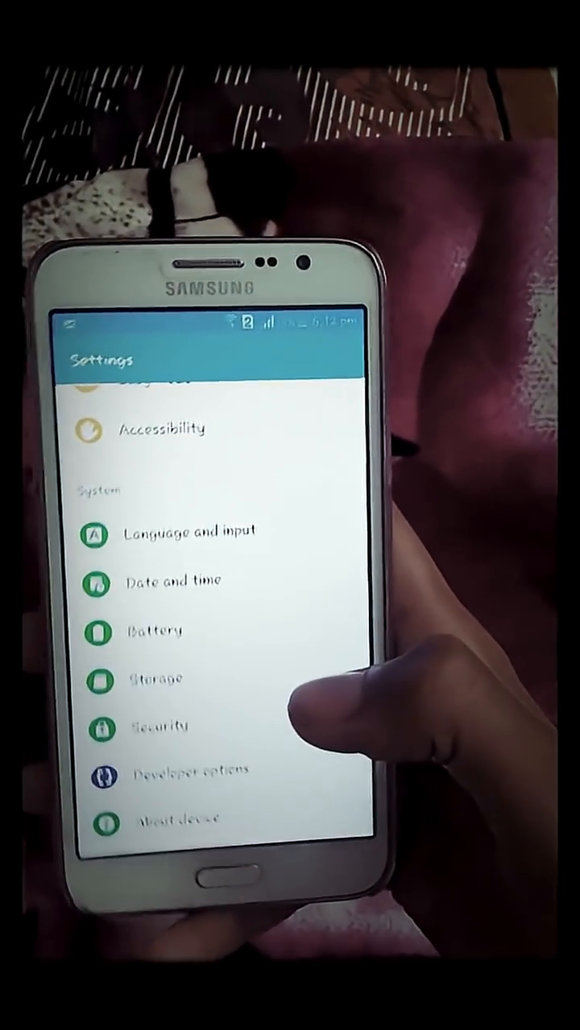
Open About device to view model SM-G7202 and Android version 5.1.1
click(174, 822)
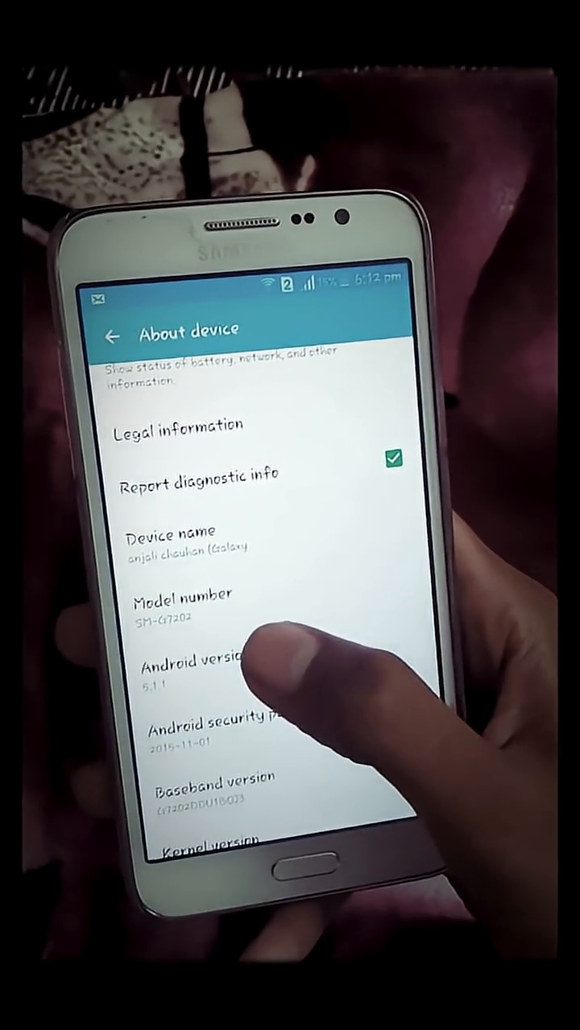
Pull down the notification panel with quick toggles, brightness and the 14 new messages notice
click(193, 677)
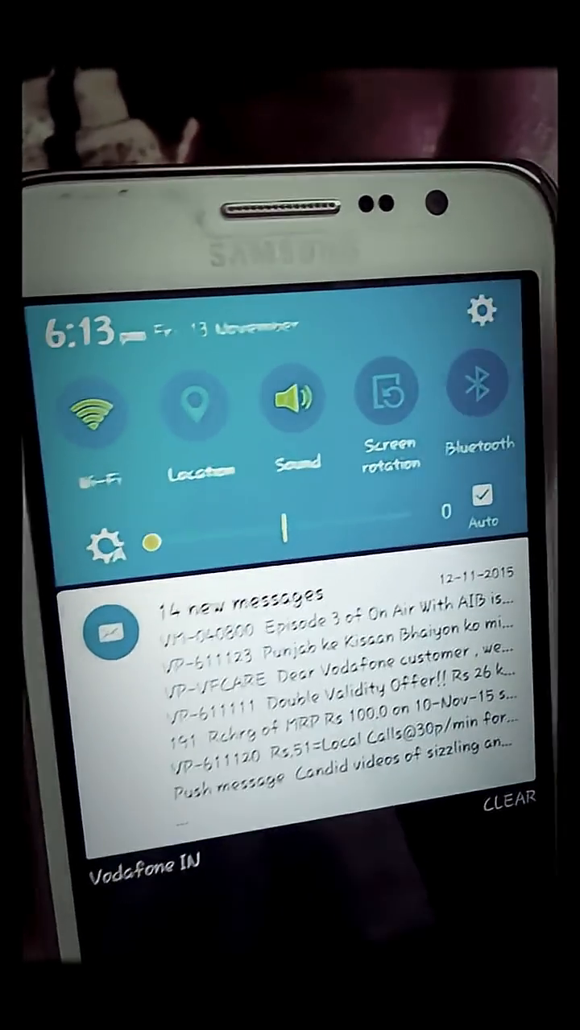
Go from the notification panel's gear to Settings and browse Connections, Device, Personal, System
click(484, 314)
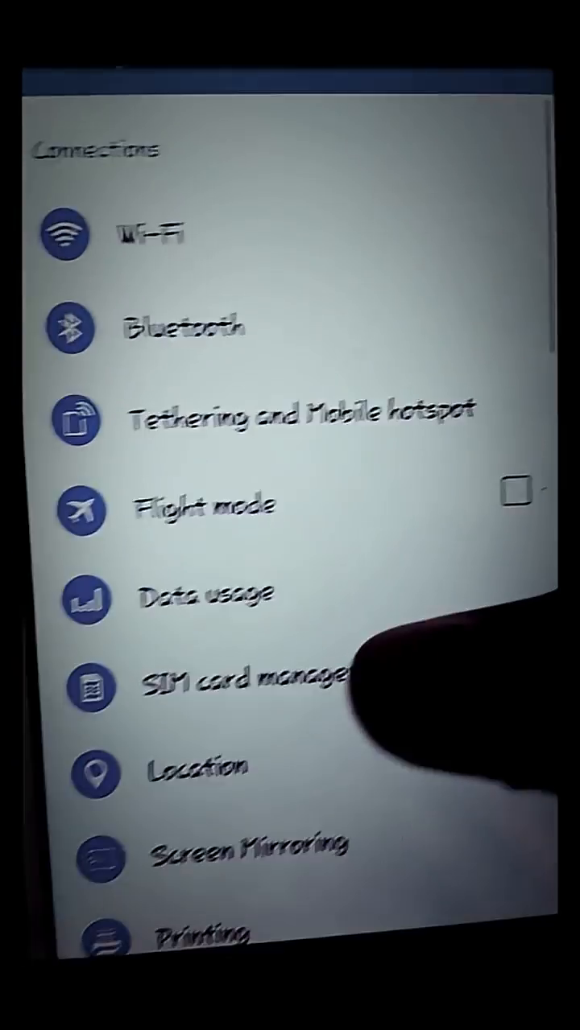
scroll(down, 3)
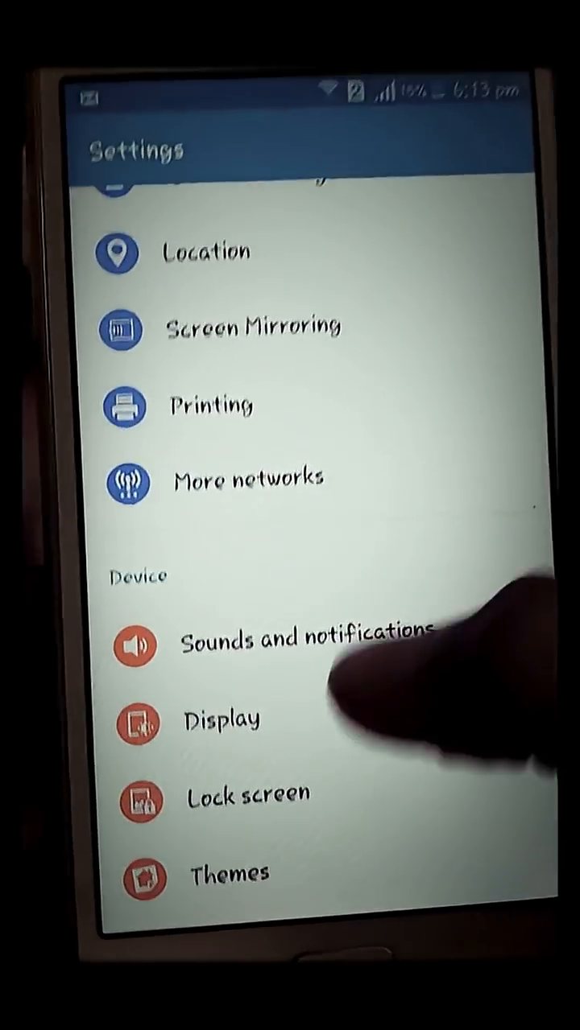
click(230, 872)
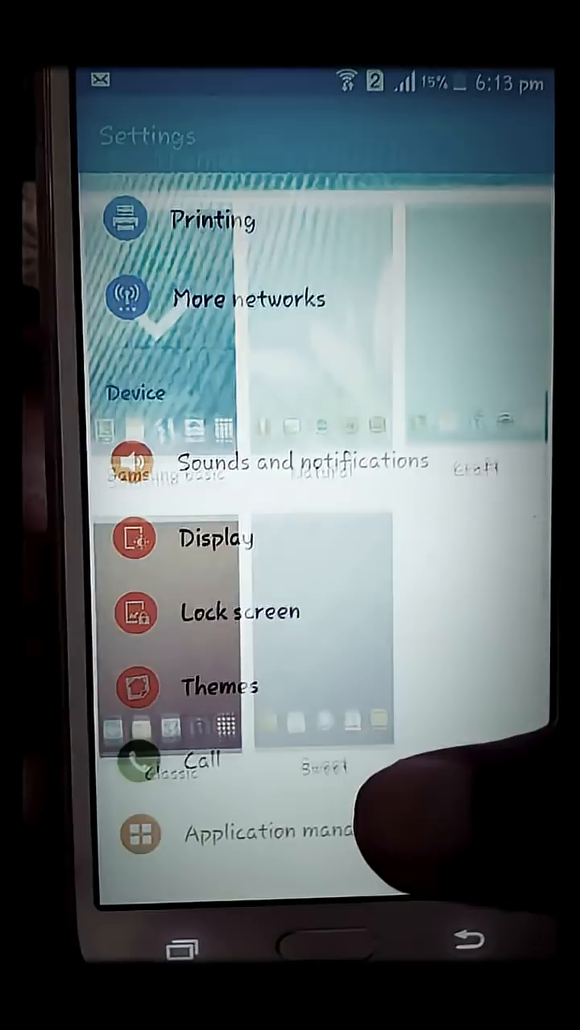
scroll(down, 3)
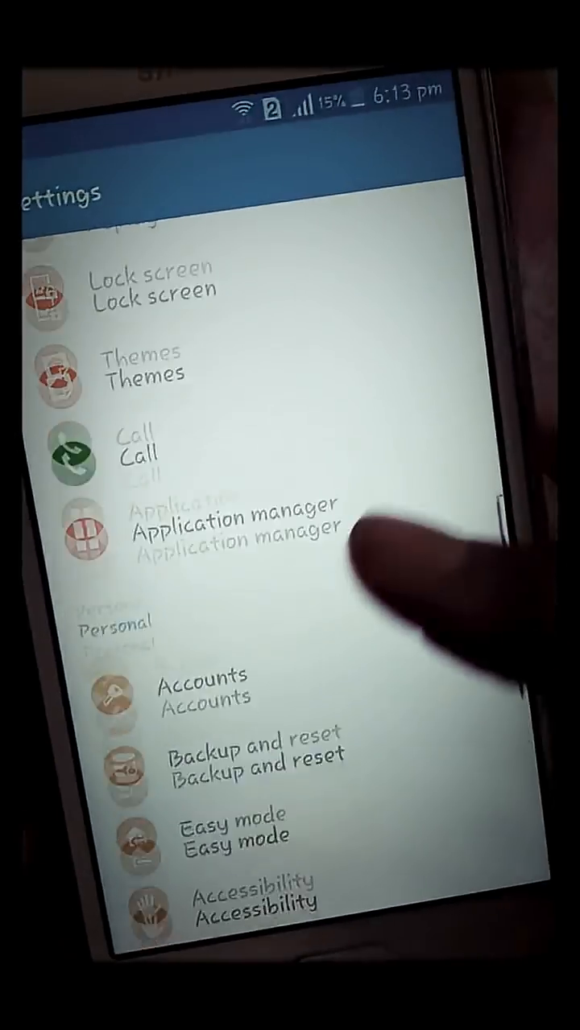
scroll(down, 3)
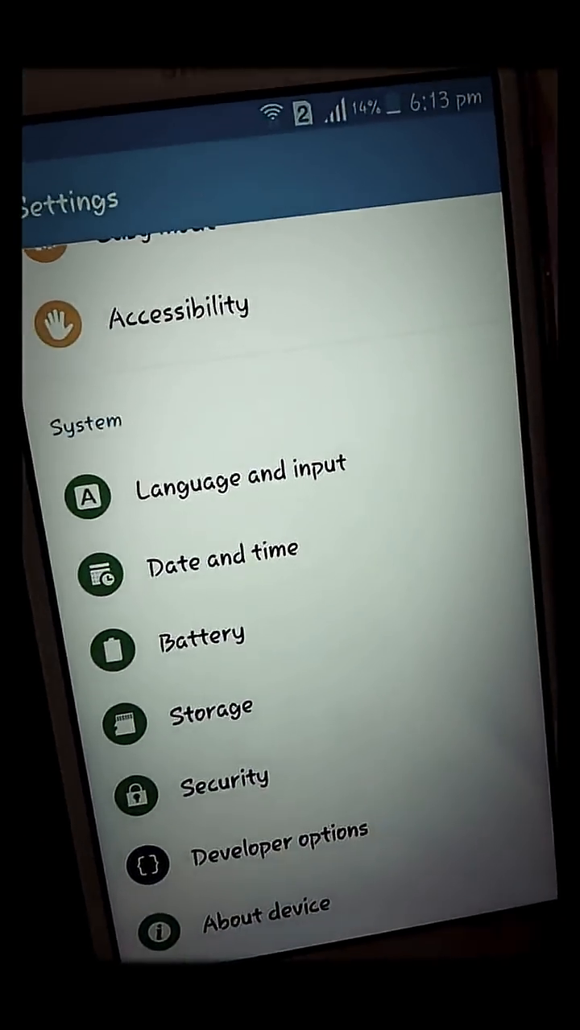
click(204, 635)
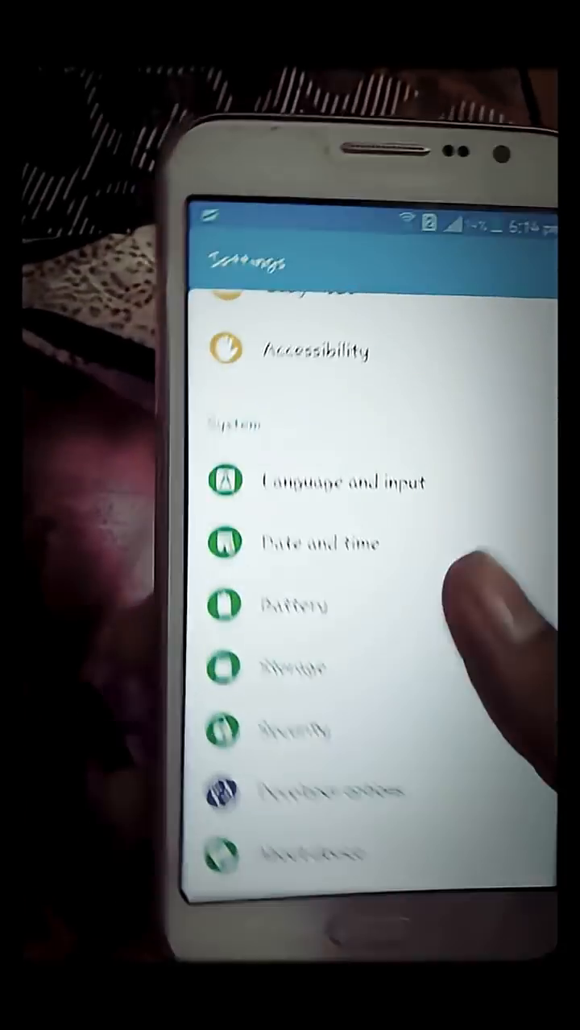
Exit Settings to the home screen showing the app icons and dock
key(home)
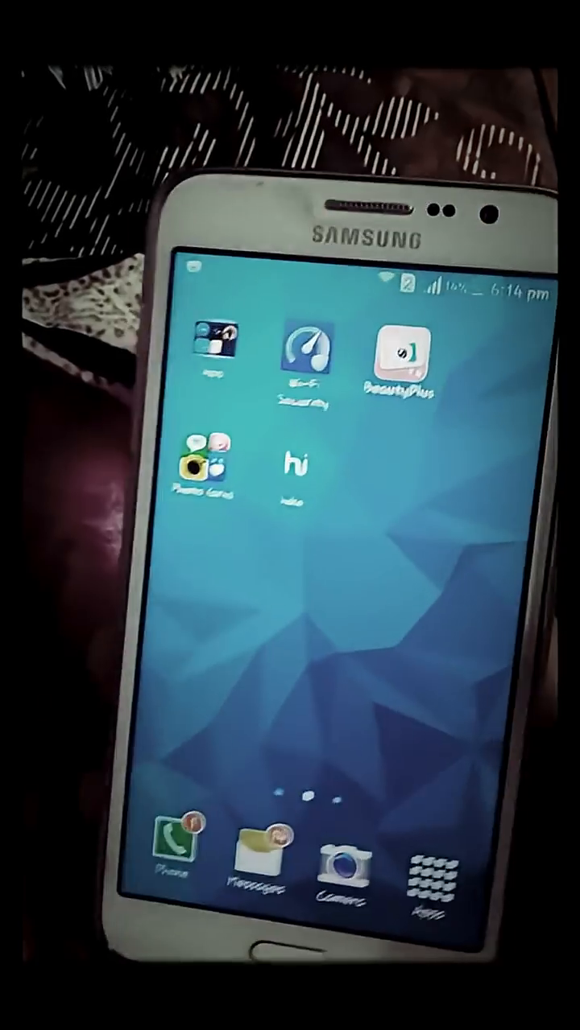